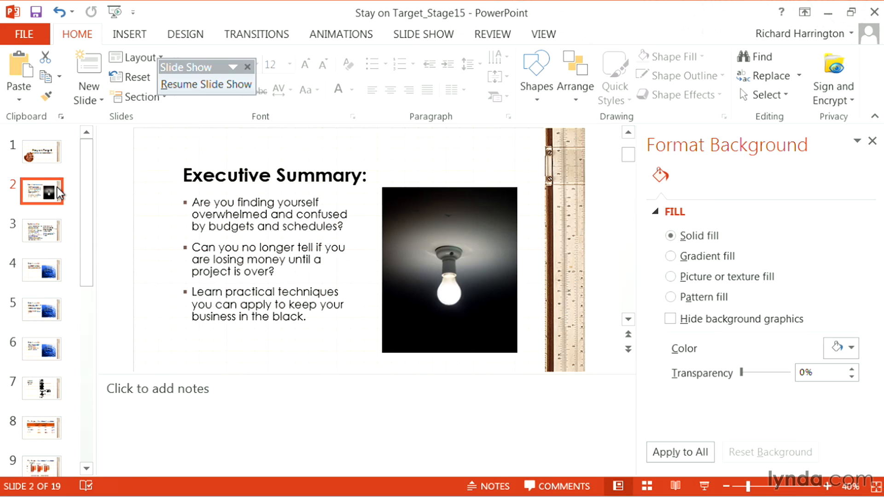
mouse_move(108, 195)
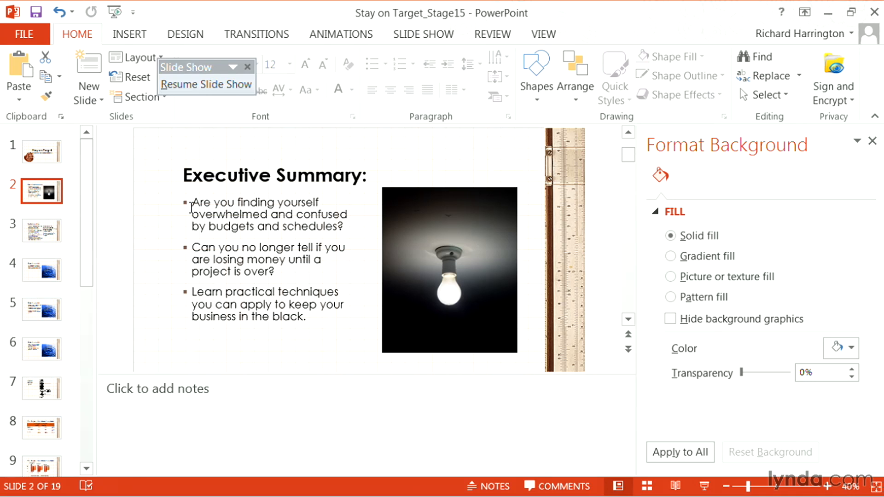
mouse_move(186, 209)
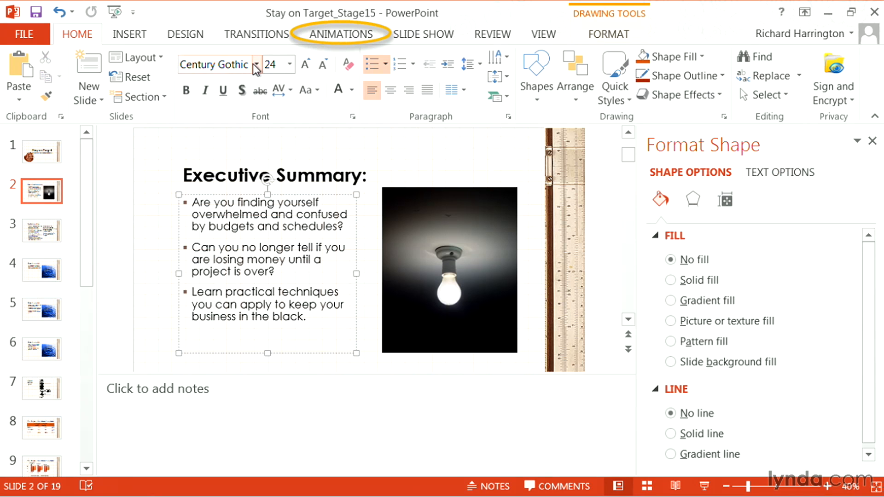
mouse_move(323, 43)
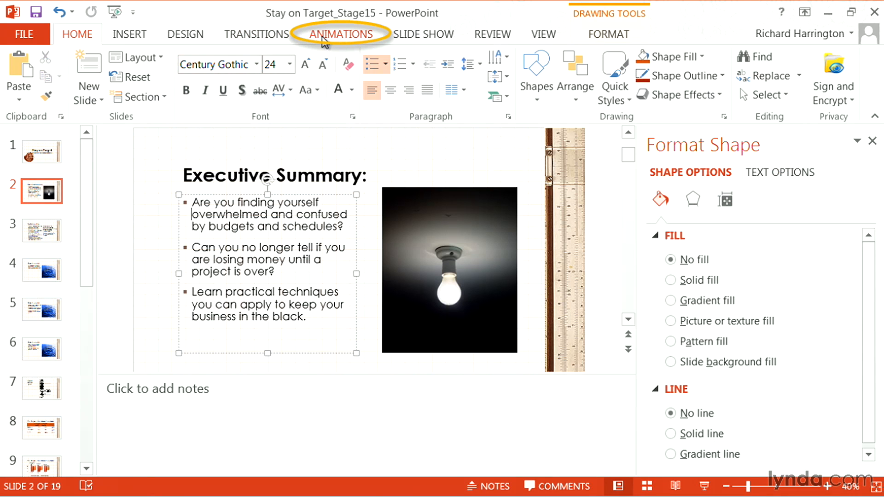
Preview the Appear and then Fade entrance animations on the Executive Summary bullet list.
click(341, 34)
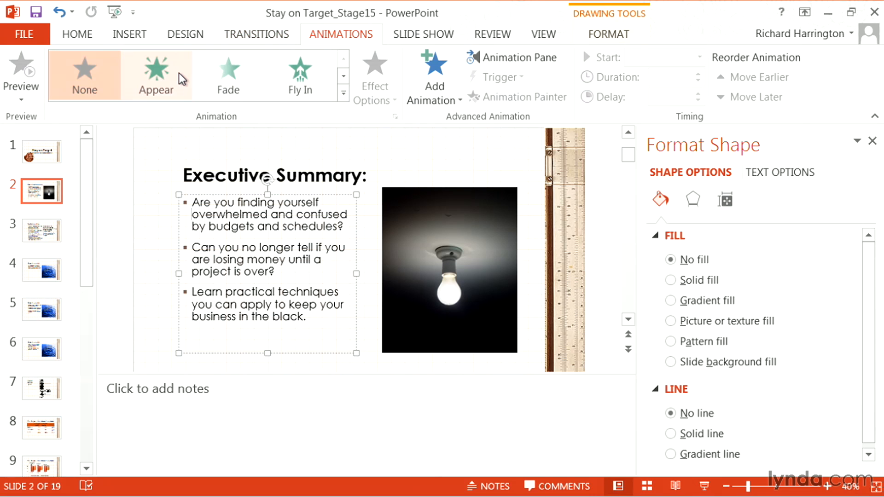
mouse_move(180, 78)
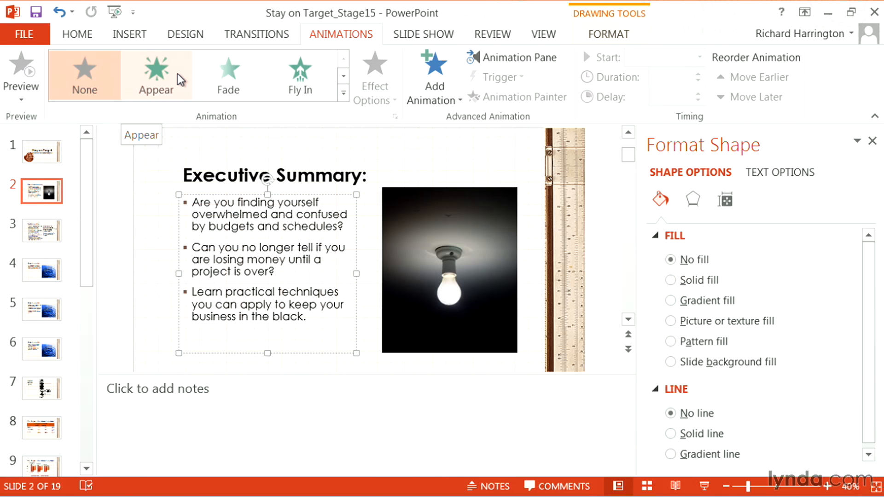
click(156, 73)
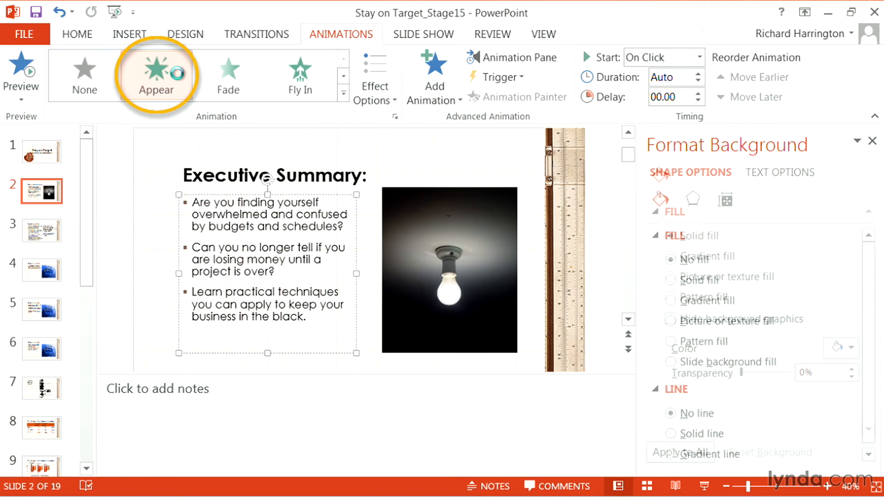
click(155, 75)
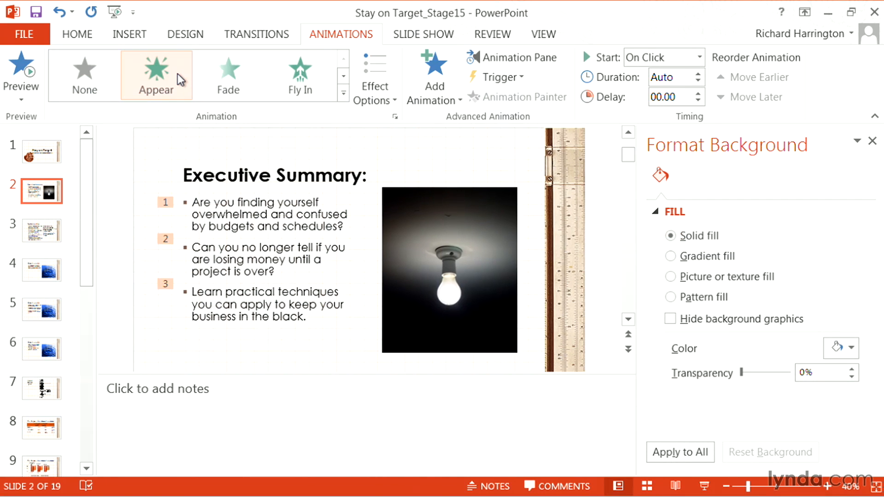
click(228, 75)
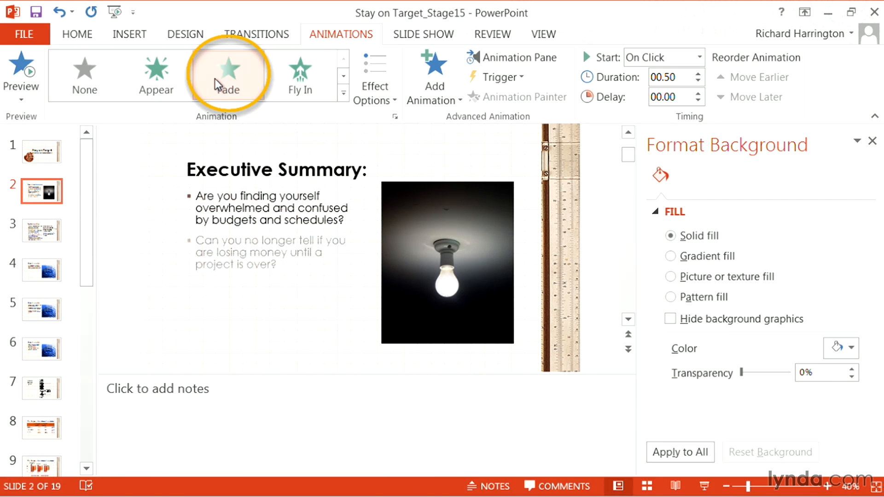
click(229, 76)
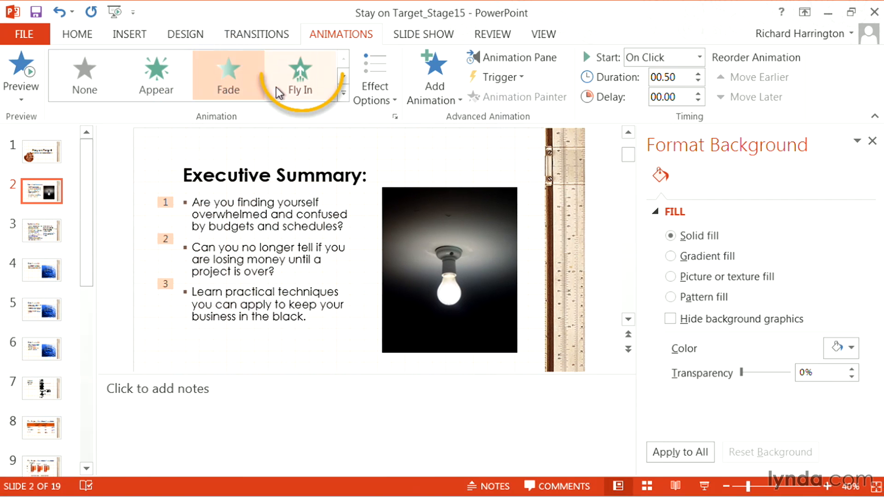
Apply the Fly In entrance to the bullets and bring up its effect options.
click(298, 76)
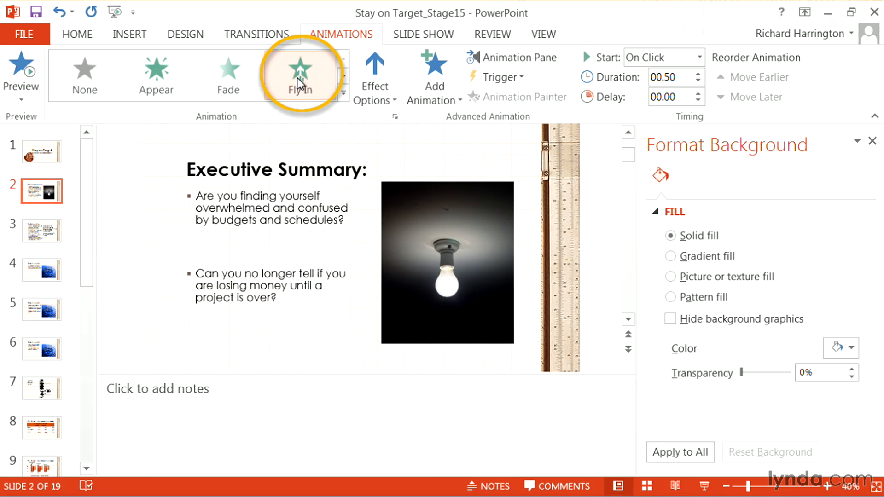
click(300, 76)
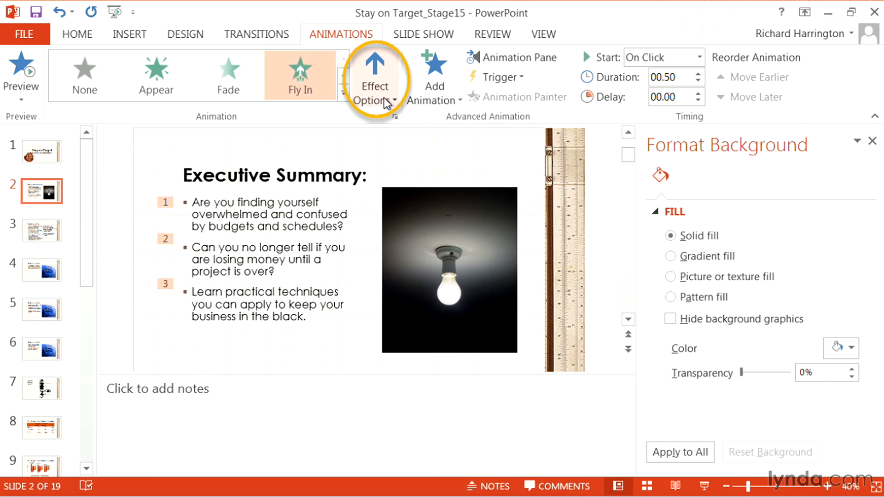
click(374, 87)
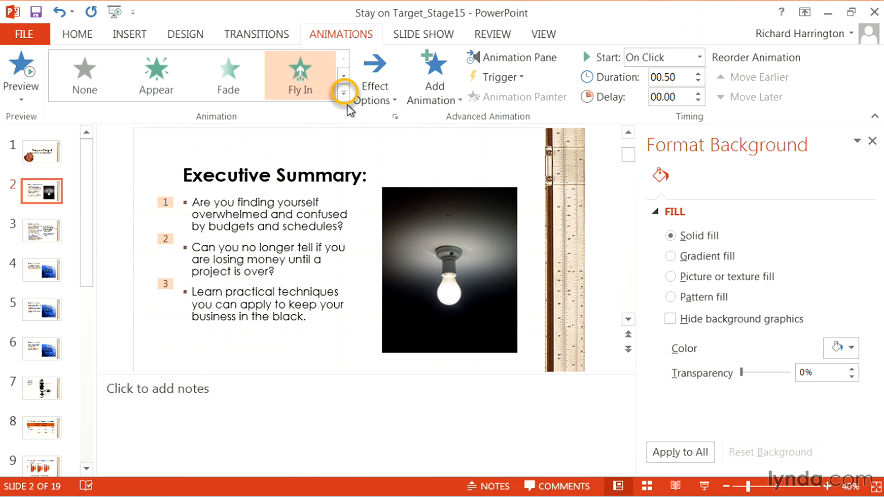
Preview the Bounce entrance and then the Color Pulse emphasis from the full animation gallery.
click(344, 92)
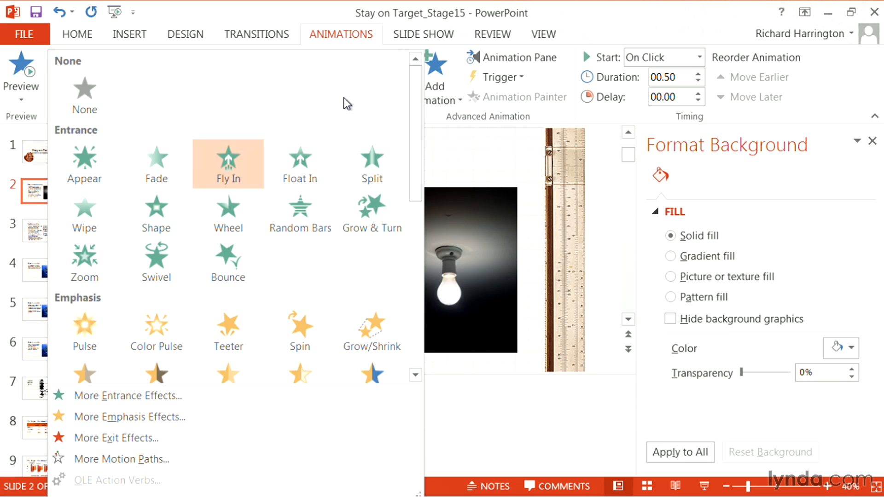
mouse_move(242, 260)
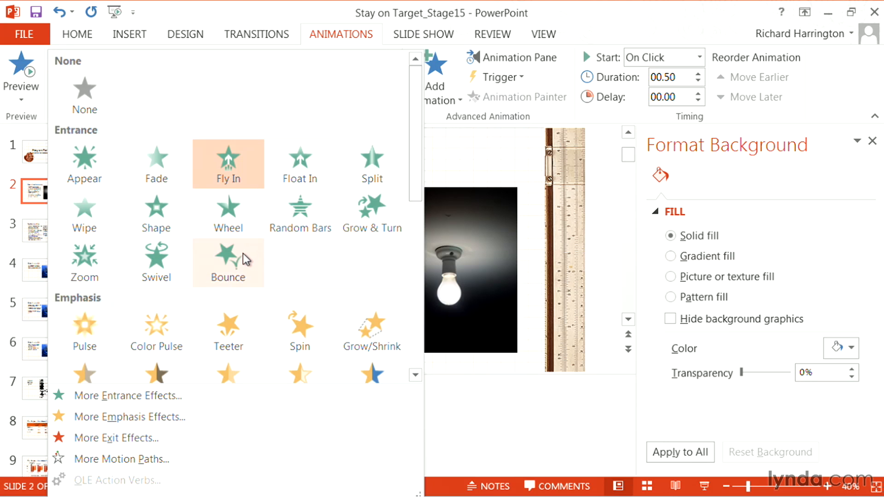
click(229, 260)
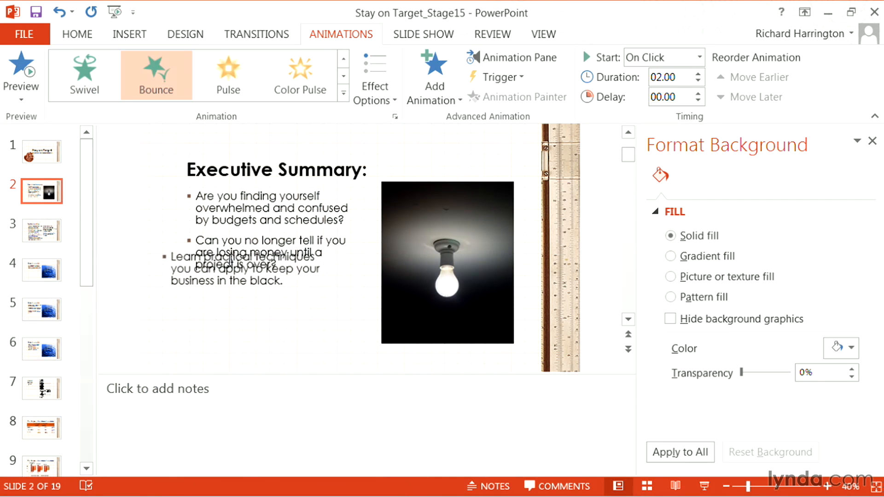
click(301, 75)
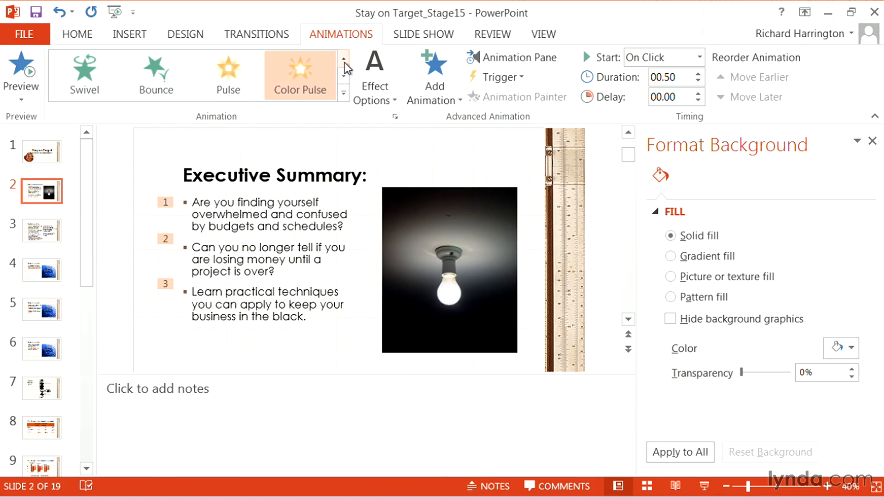
click(343, 62)
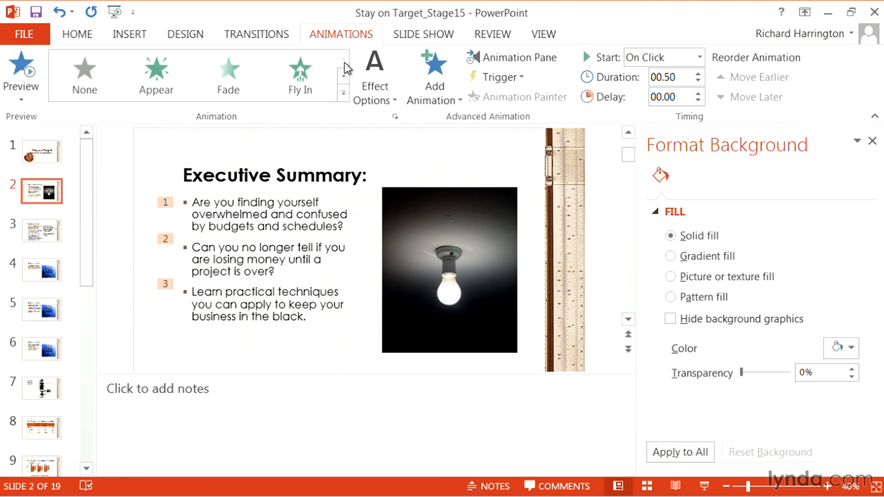
Apply the Fade entrance to the bullets and show its sequencing choices.
click(228, 73)
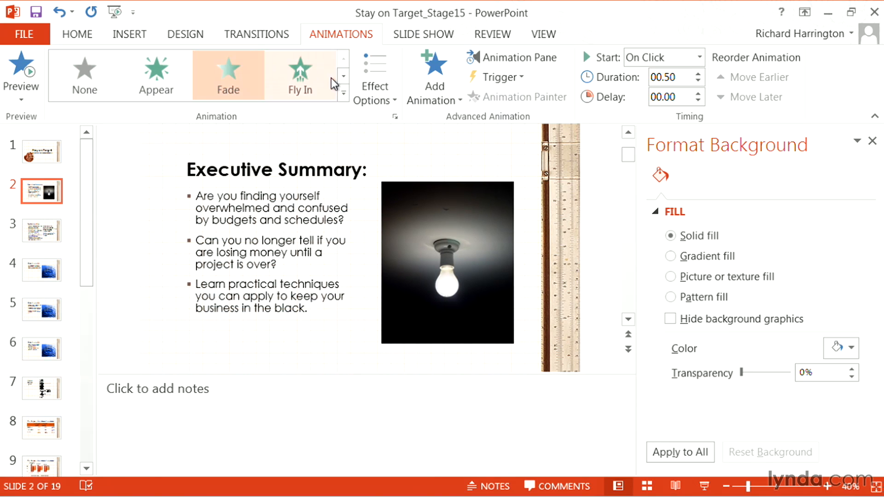
click(374, 76)
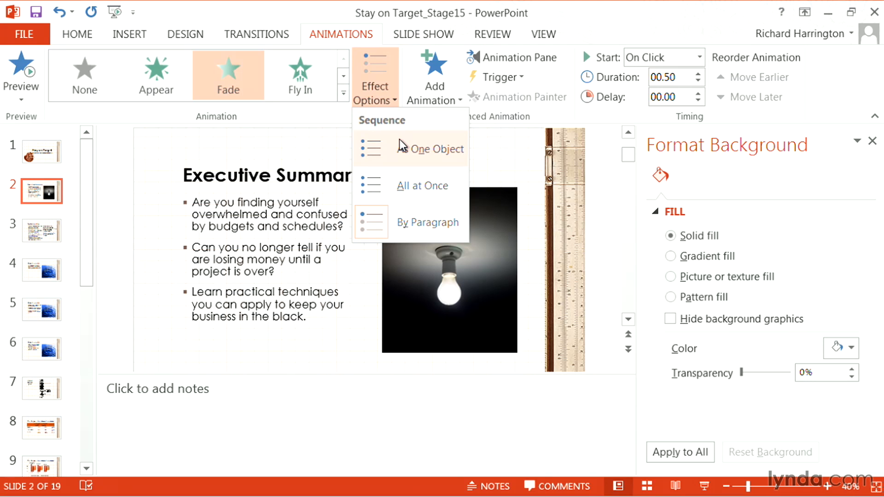
mouse_move(420, 180)
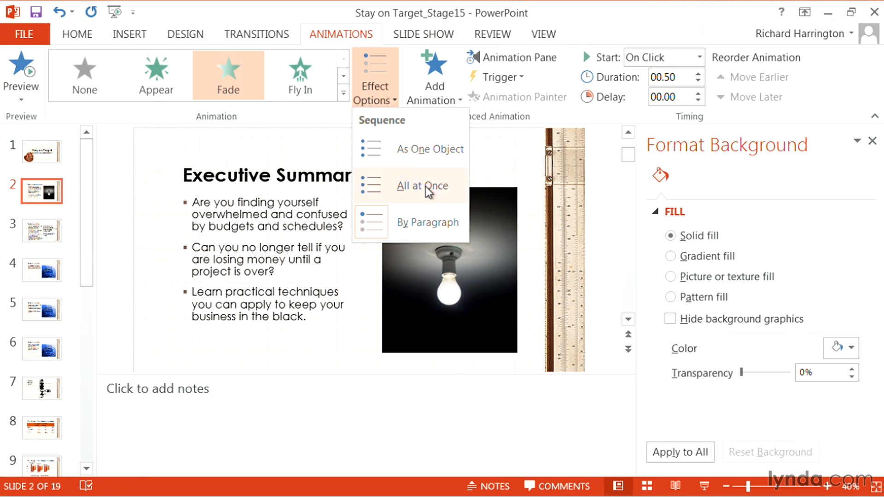
Sequence the fade By Paragraph and raise its duration to 2 seconds.
click(428, 222)
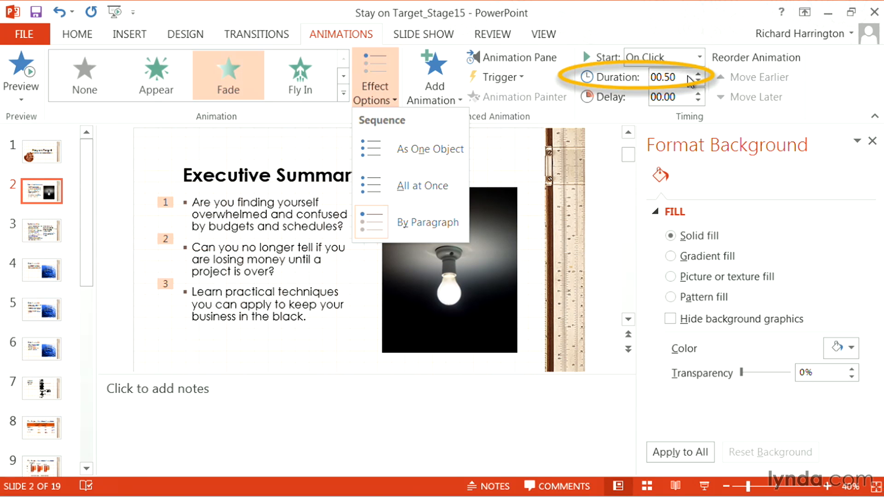
click(696, 72)
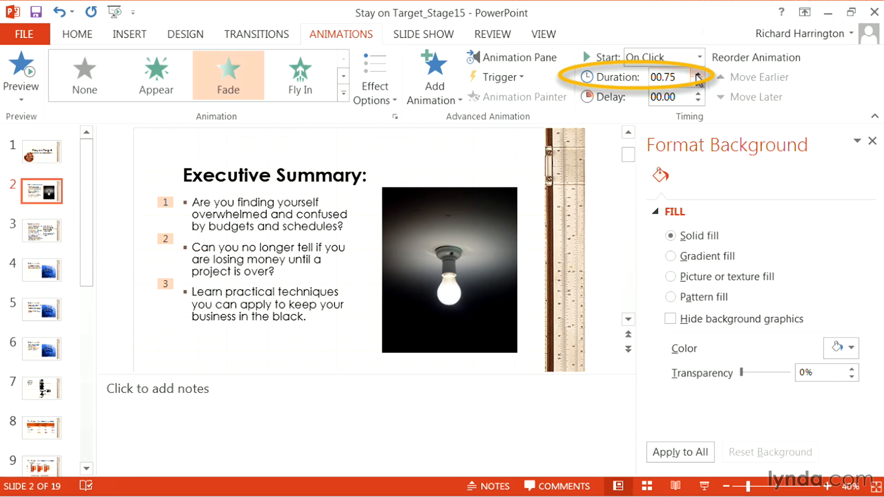
click(698, 73)
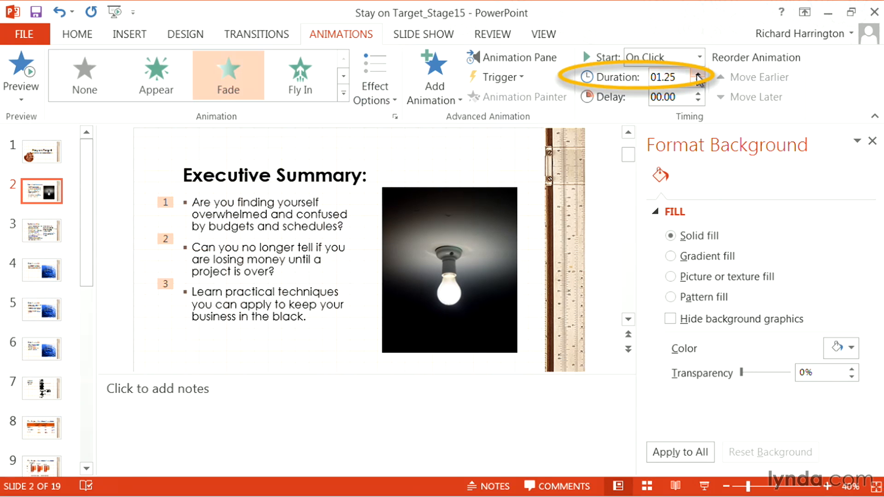
click(699, 73)
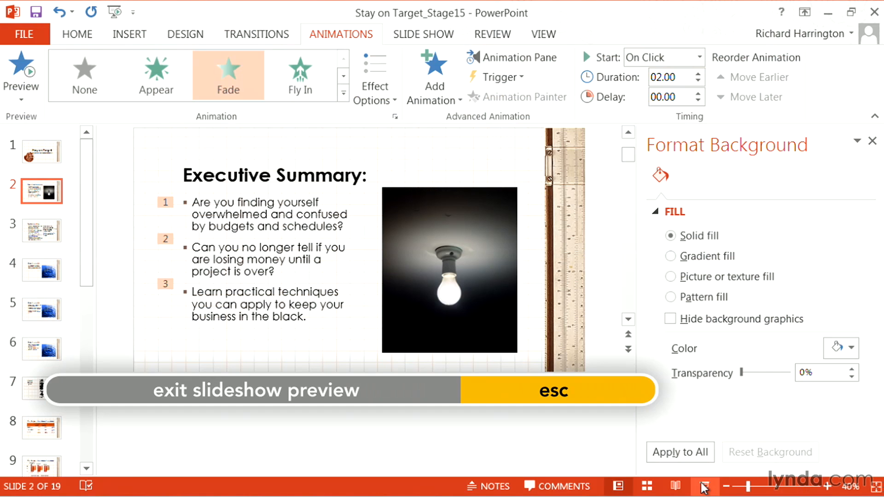
mouse_move(704, 486)
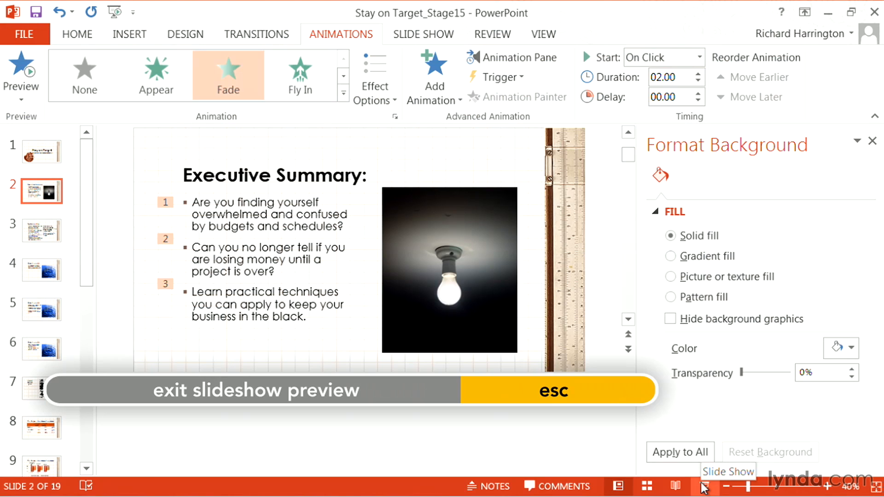